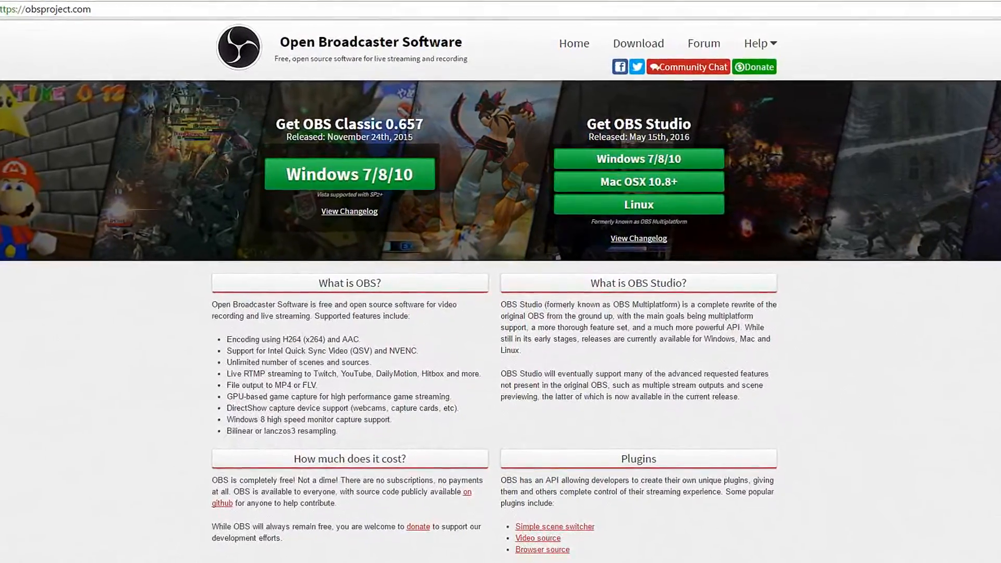
Drag the OBS Studio window by its title bar off toward the right edge of the desktop
{"action": "scroll", "scroll_direction": "down", "scroll_amount": 3}
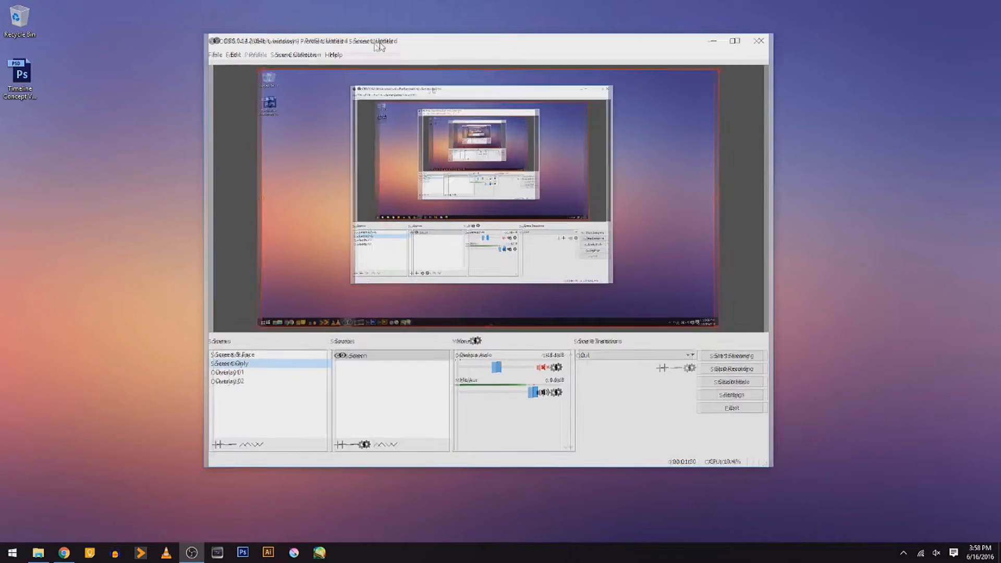
{"action": "left_click_drag", "start_coordinate": [380, 41], "coordinate": [888, 70]}
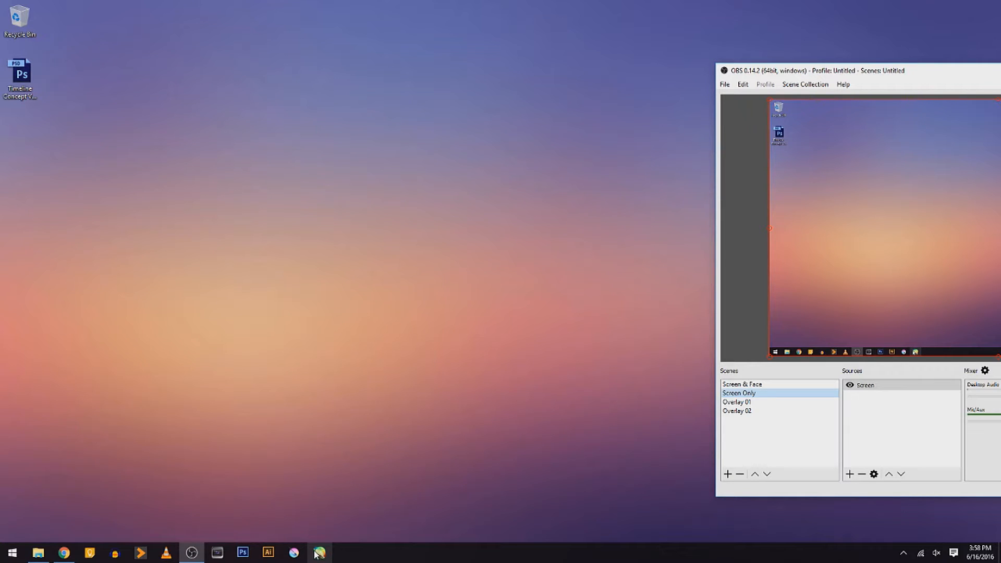
Restore the OBS window to the middle of the desktop with the Screen Only scene active
{"action": "left_click", "coordinate": [319, 553]}
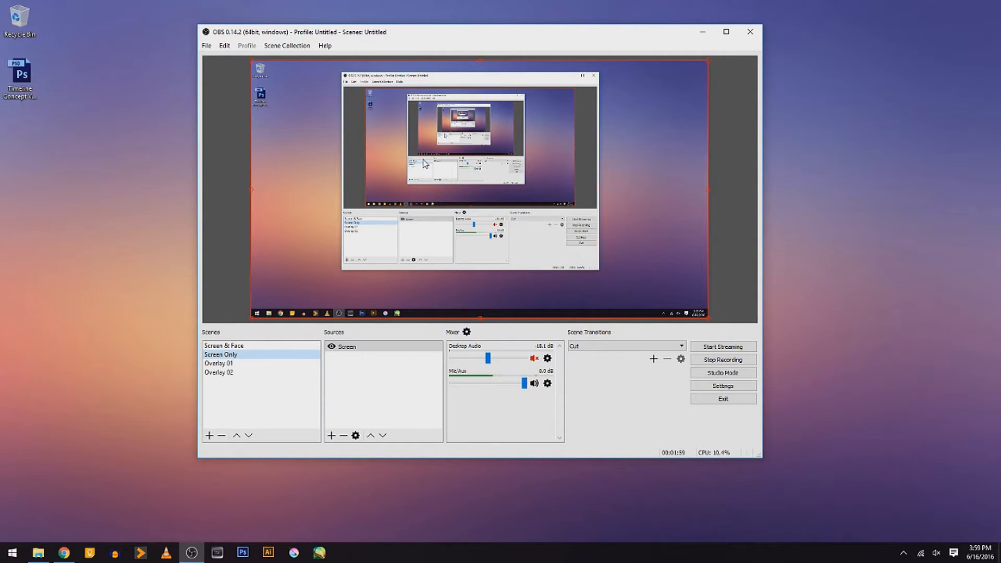
{"action": "mouse_move", "coordinate": [730, 411]}
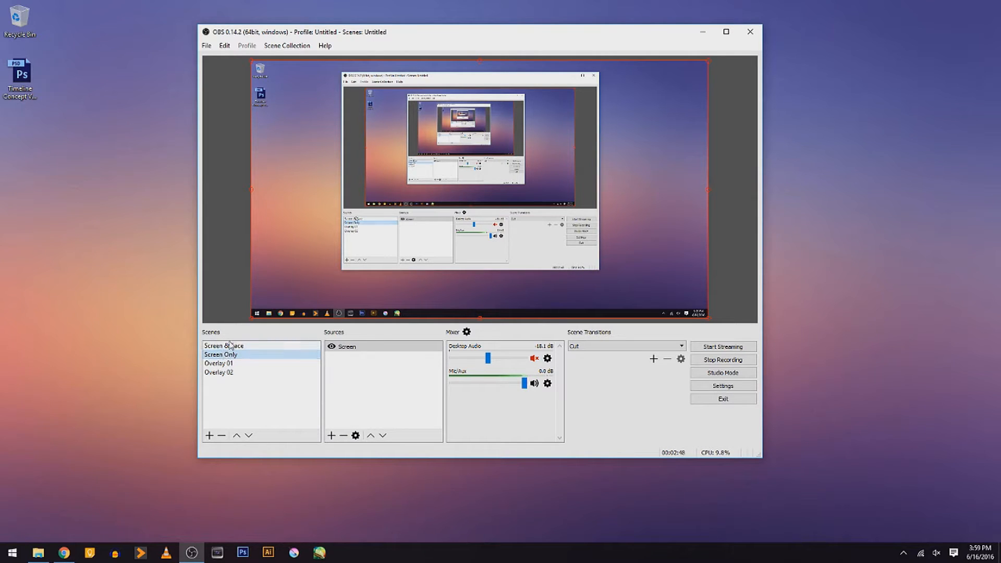
{"action": "left_click", "coordinate": [224, 345]}
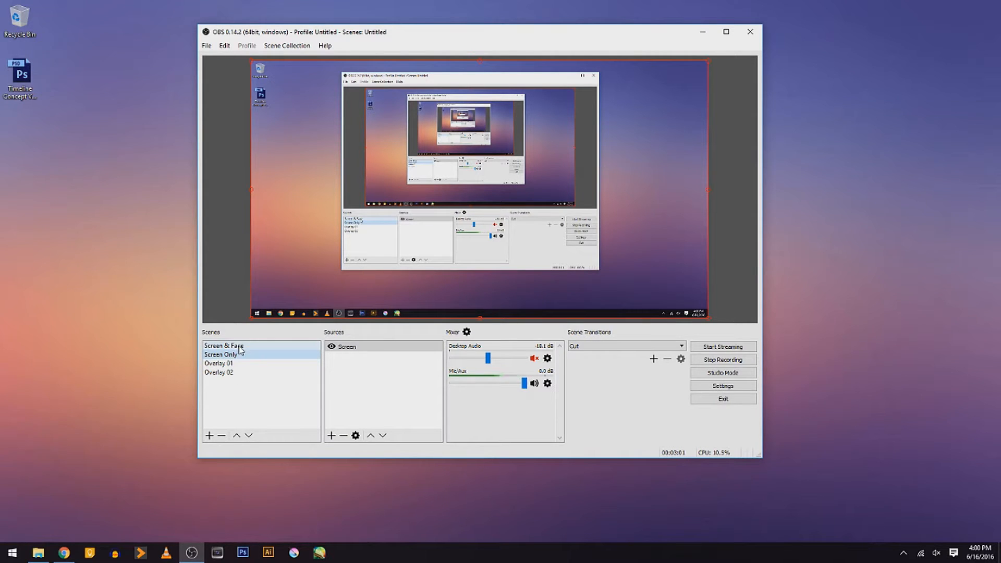
Make Screen & Face the active scene so the webcam layers over the screen capture
{"action": "left_click", "coordinate": [224, 346]}
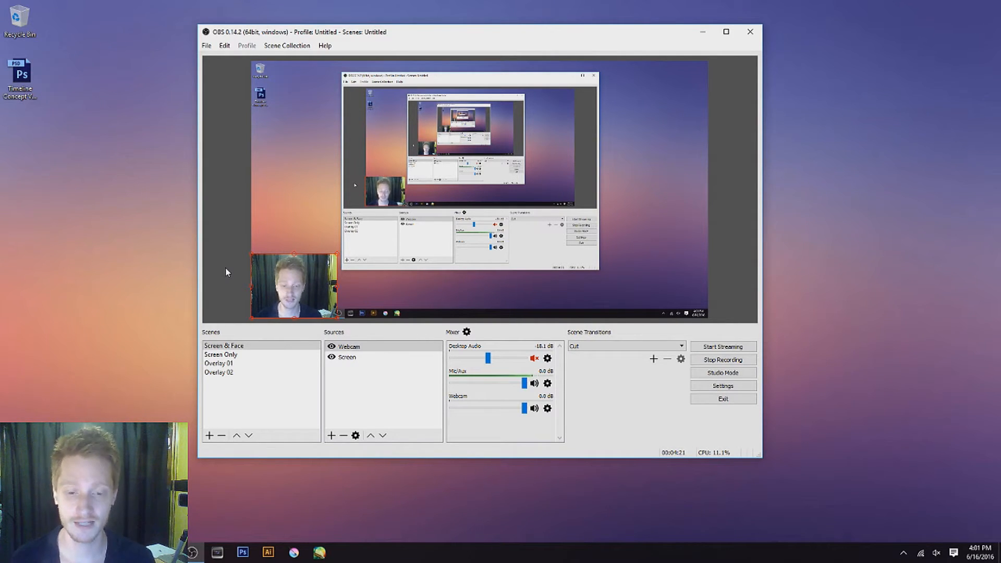
Make Overlay 01 the active scene in the Scenes list
{"action": "left_click", "coordinate": [219, 363]}
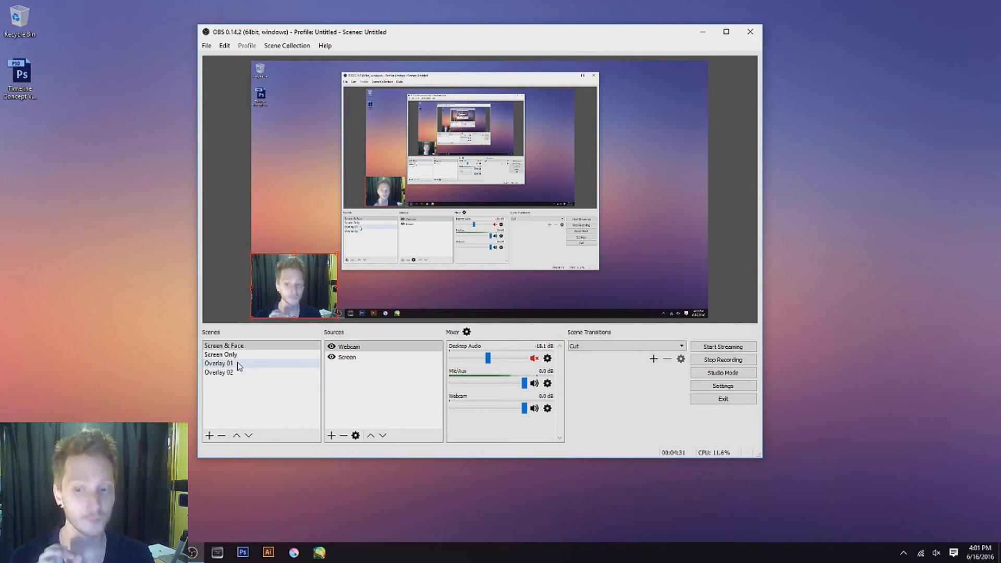
{"action": "left_click", "coordinate": [220, 355]}
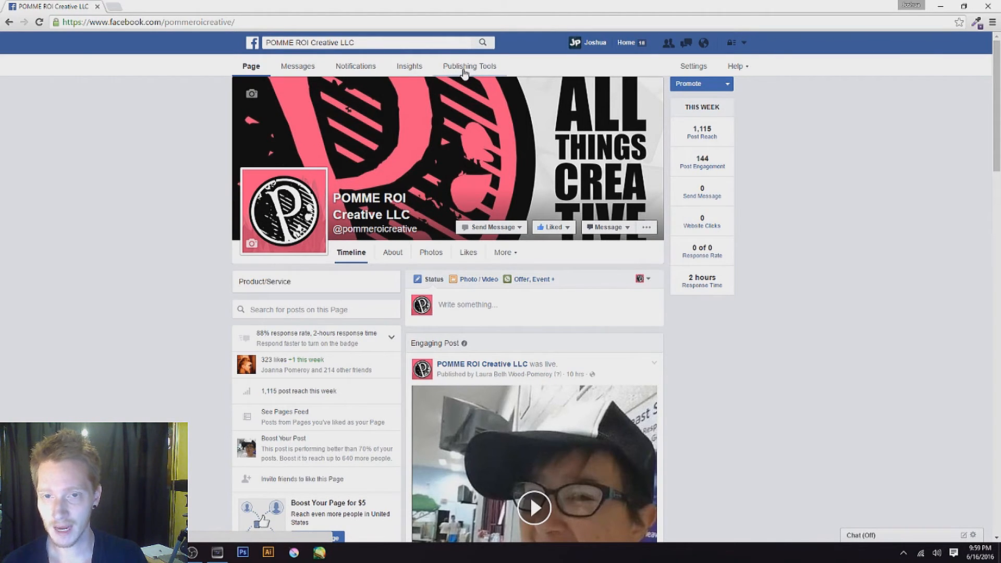
Go to the POMME ROI Creative page's Publishing Tools and show its Video Library
{"action": "left_click", "coordinate": [468, 65]}
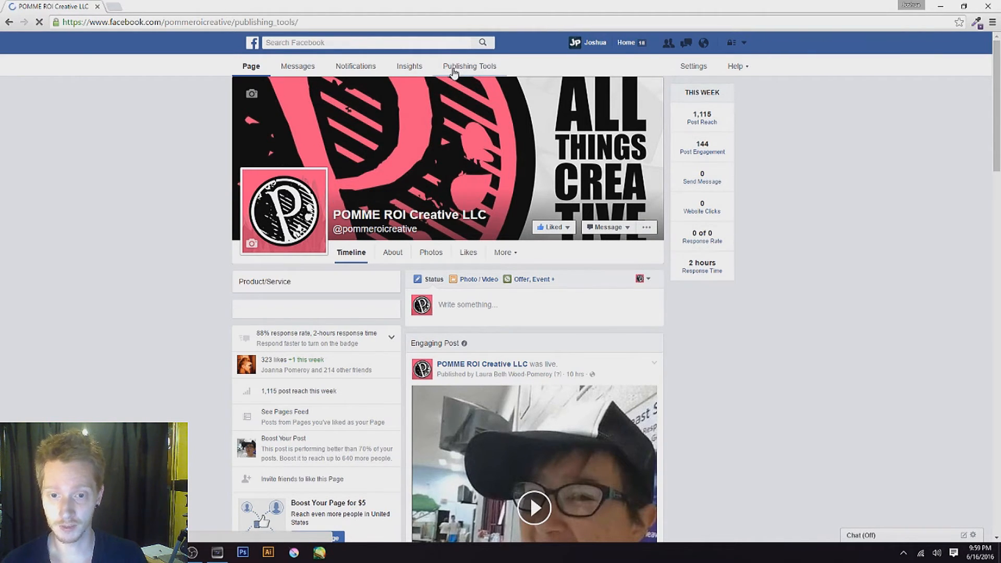
{"action": "left_click", "coordinate": [469, 65]}
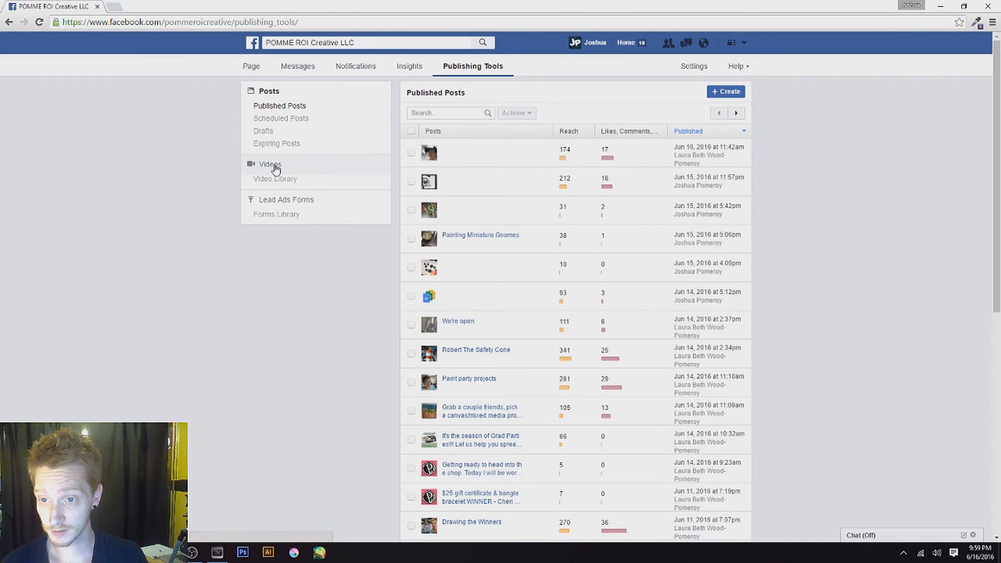
{"action": "left_click", "coordinate": [270, 164]}
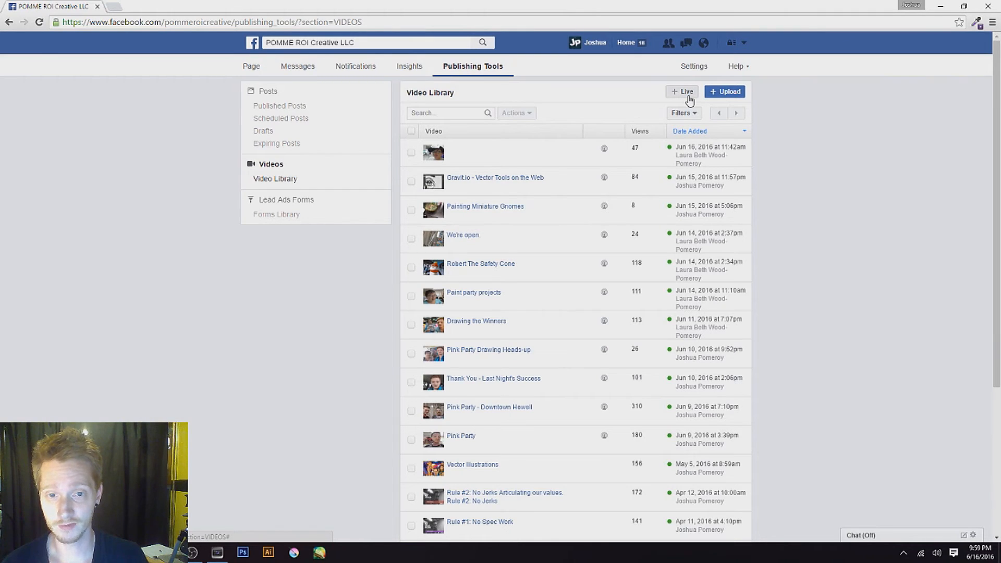
Start a new live video so the Create Live Video dialog shows the stream URL
{"action": "left_click", "coordinate": [683, 92]}
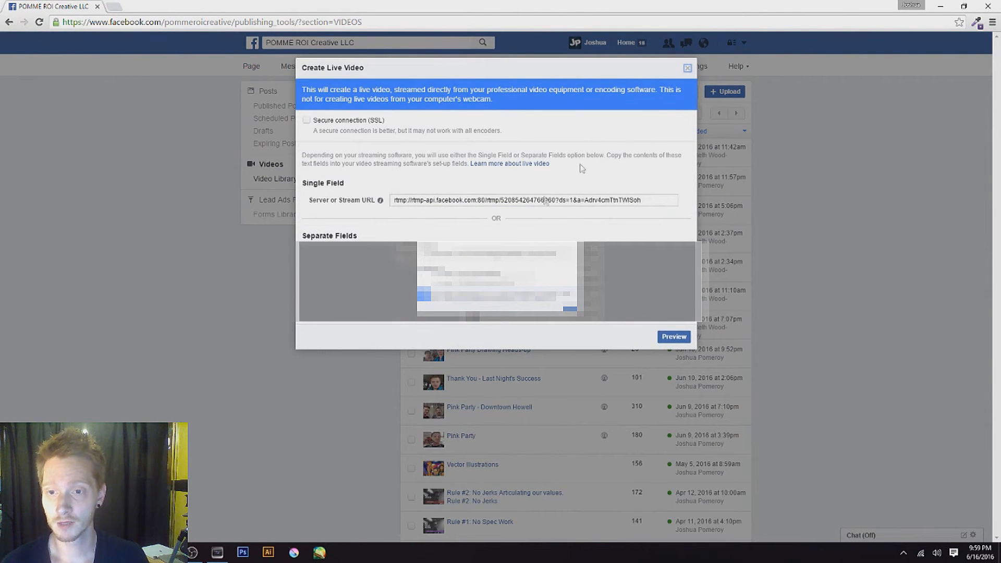
{"action": "mouse_move", "coordinate": [500, 230]}
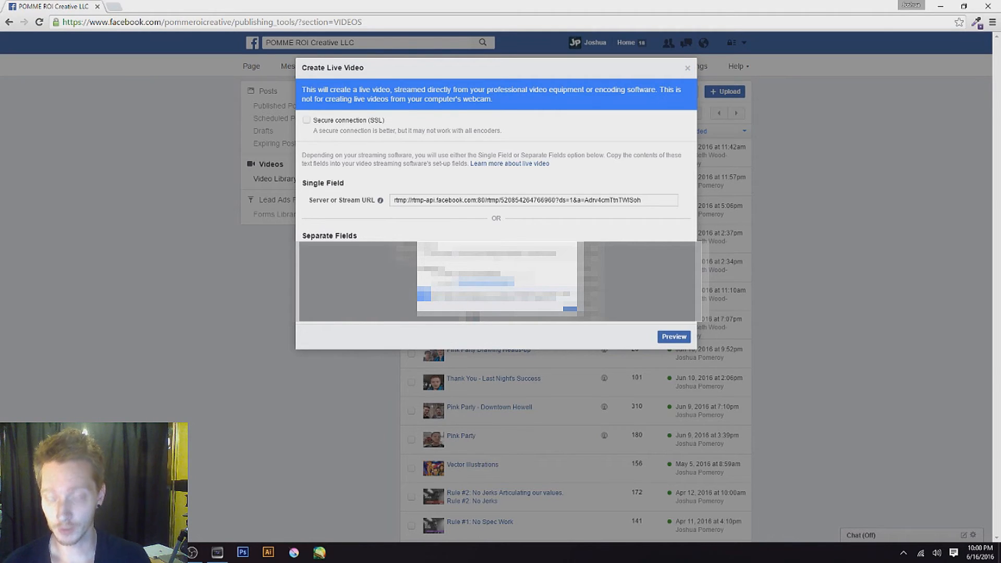
{"action": "mouse_move", "coordinate": [226, 534]}
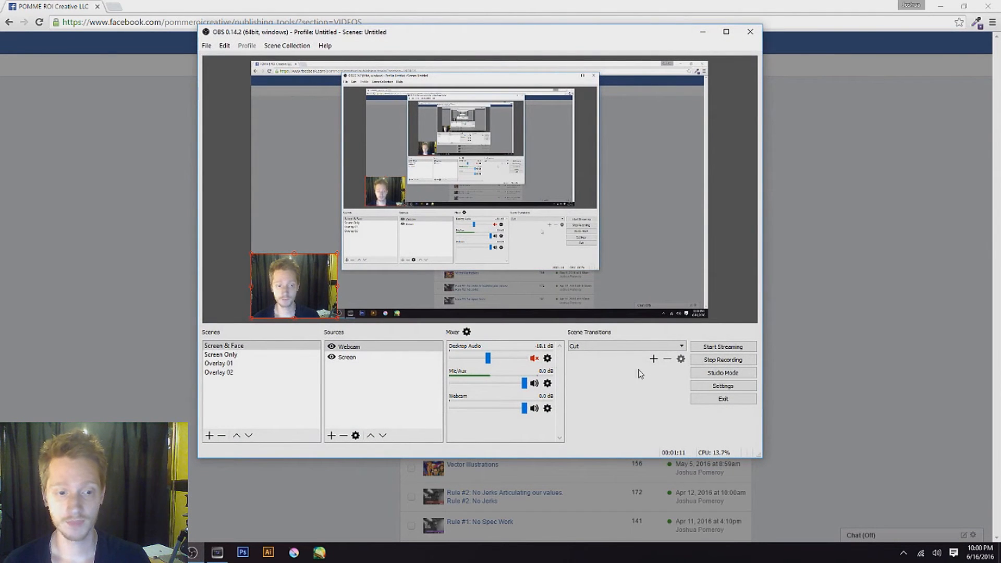
In Settings > Stream choose Facebook Live as the service with the stream key and apply it
{"action": "left_click", "coordinate": [722, 386]}
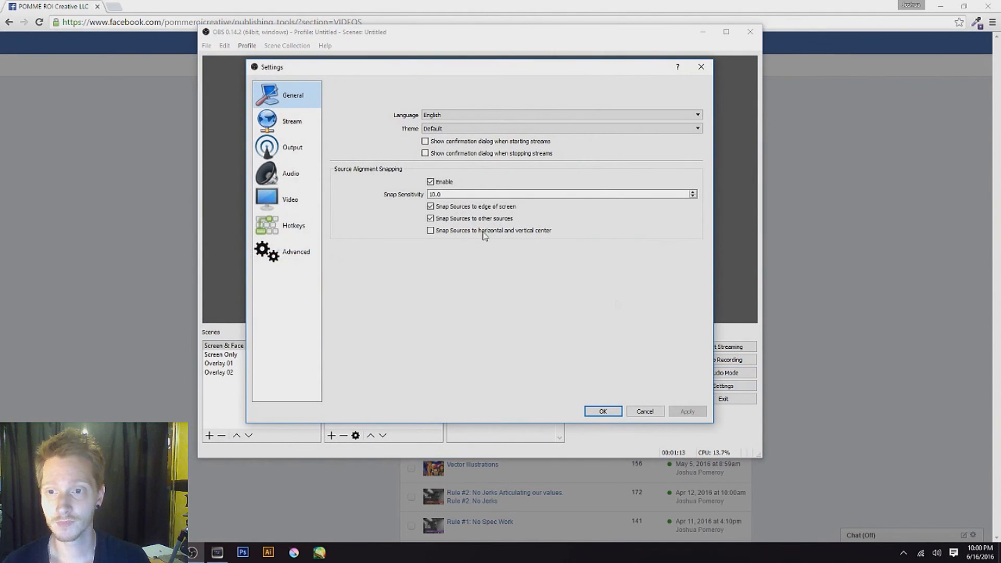
{"action": "left_click", "coordinate": [291, 121]}
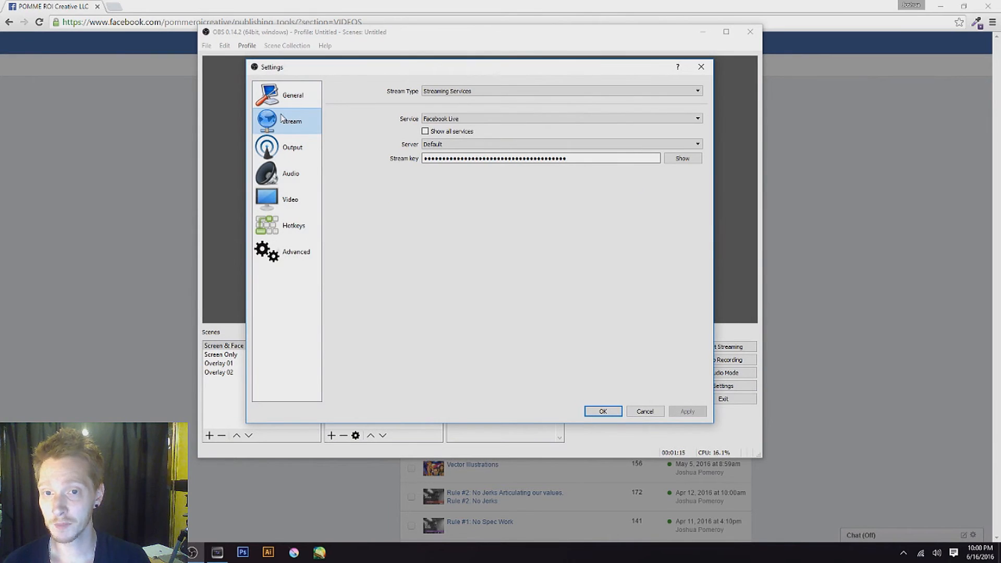
{"action": "left_click", "coordinate": [562, 119]}
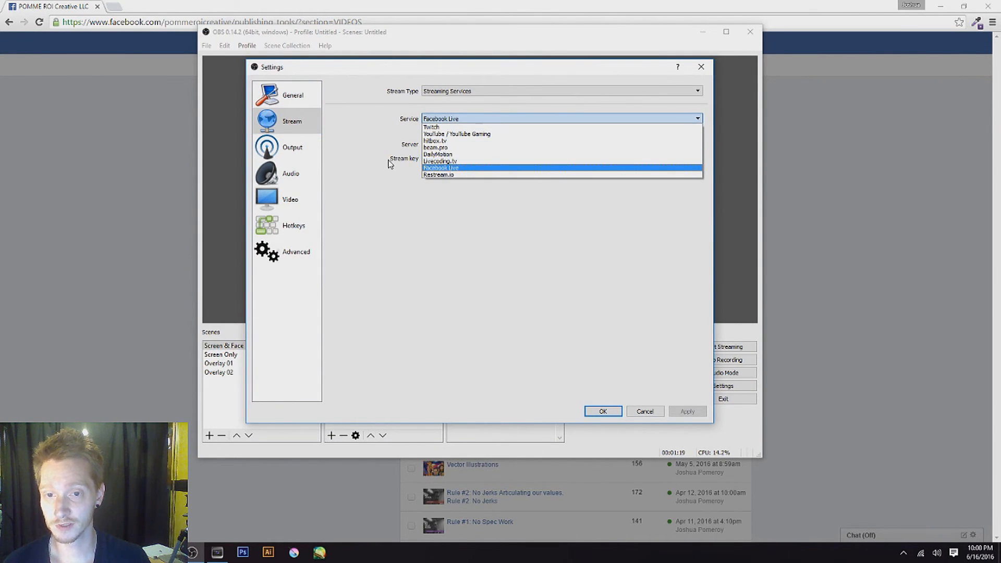
{"action": "left_click", "coordinate": [440, 167]}
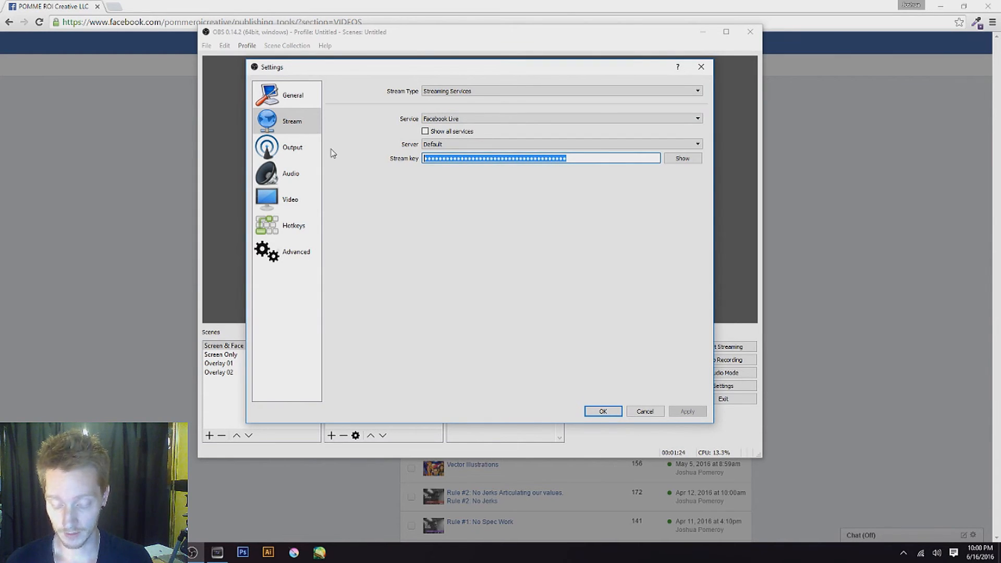
{"action": "left_click", "coordinate": [687, 411]}
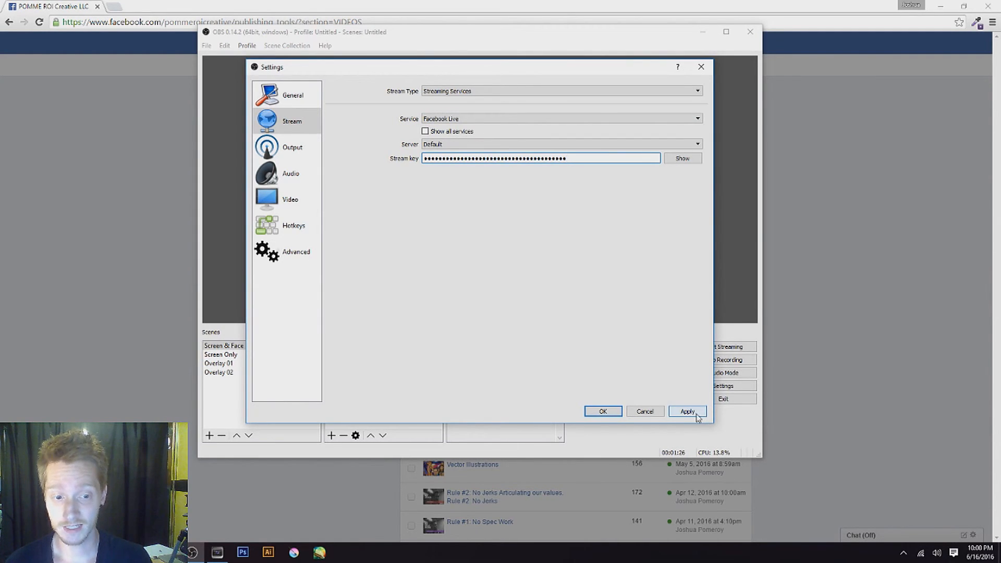
{"action": "left_click", "coordinate": [688, 411]}
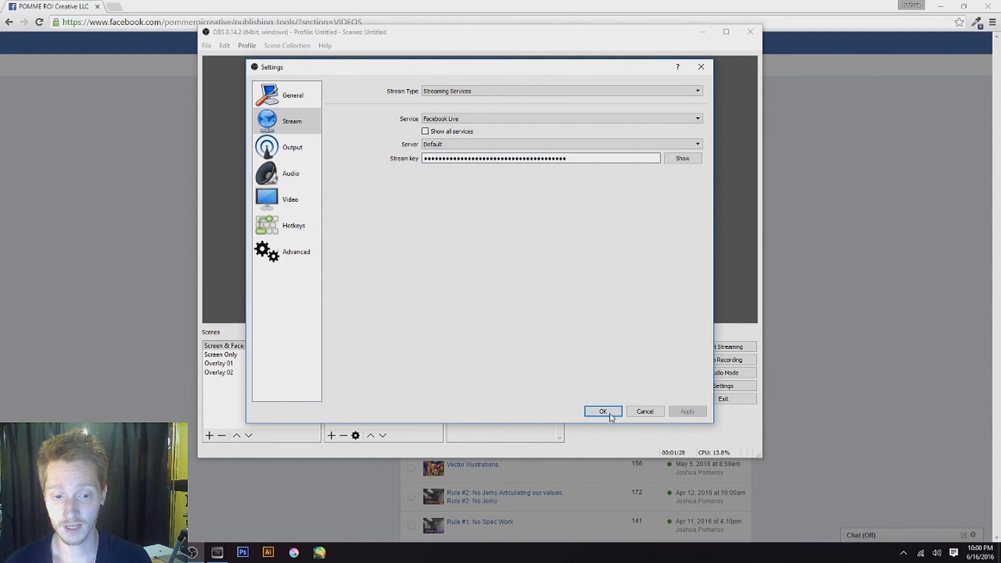
Confirm the settings, start streaming to Facebook and bring the Facebook page back to front
{"action": "left_click", "coordinate": [602, 411]}
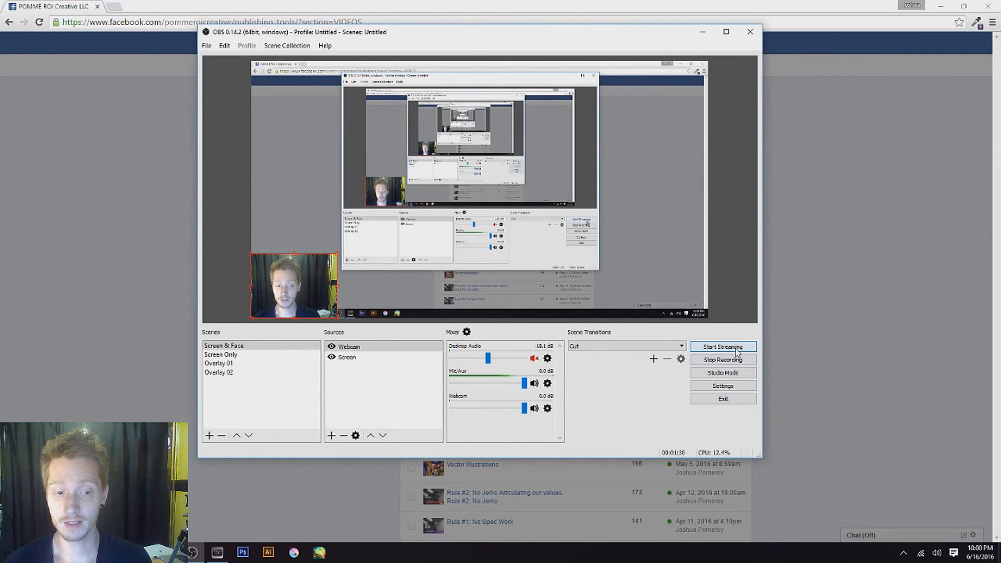
{"action": "left_click", "coordinate": [723, 346]}
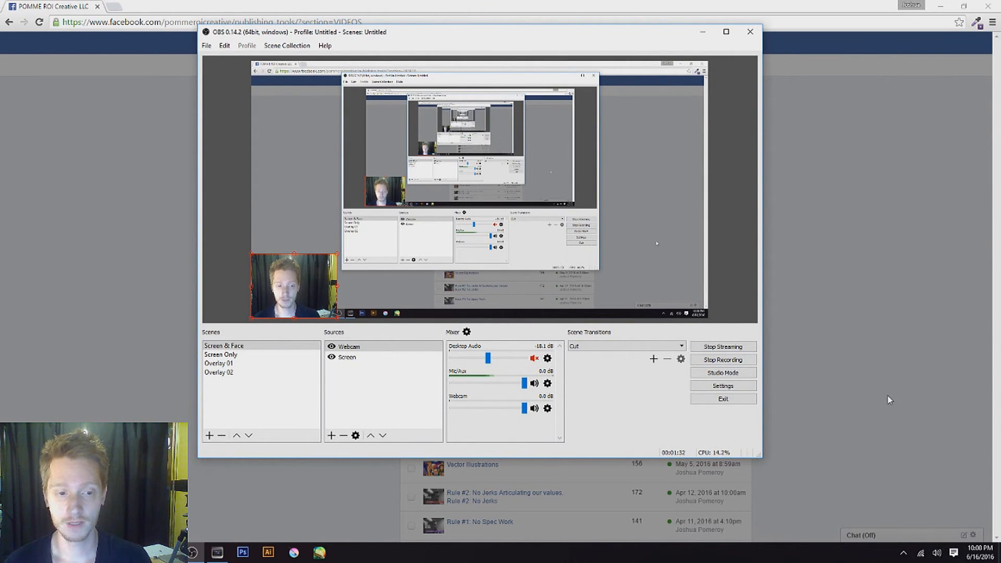
{"action": "left_click", "coordinate": [721, 346]}
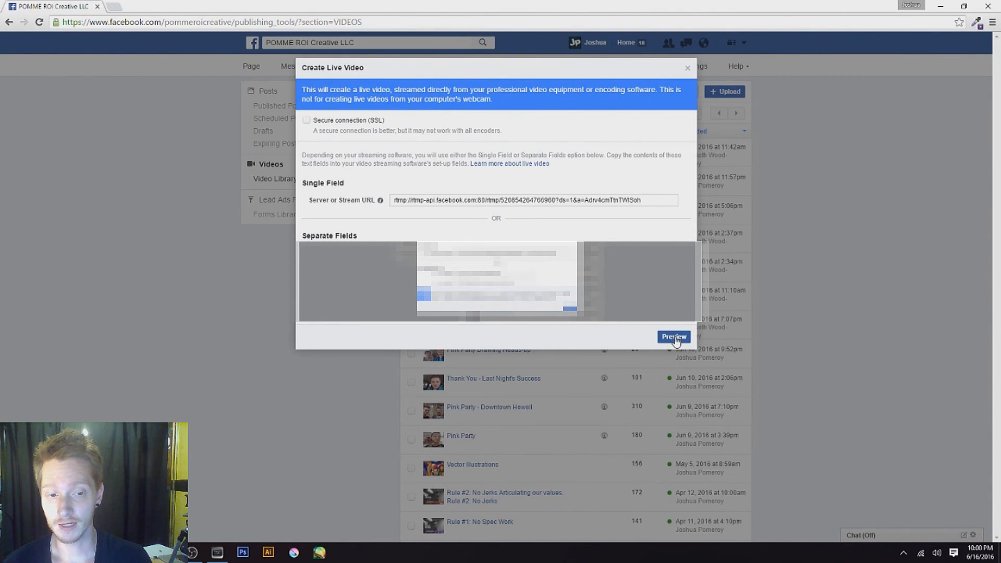
Preview the incoming OBS stream in the Create Live Video dialog, ready to go live
{"action": "left_click", "coordinate": [673, 337]}
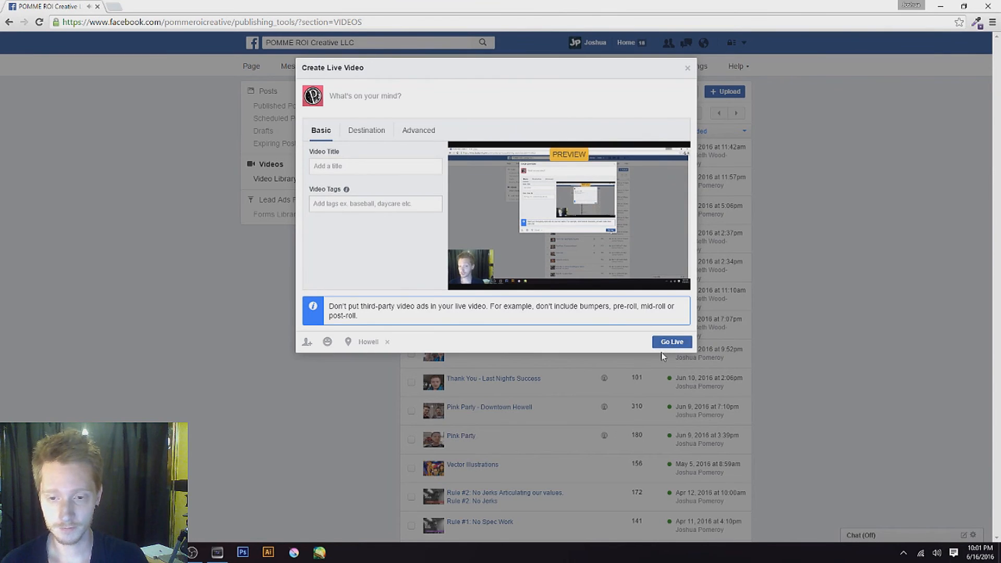
Close the live video post and confirm Discard in the Discard Post? prompt
{"action": "left_click", "coordinate": [688, 68]}
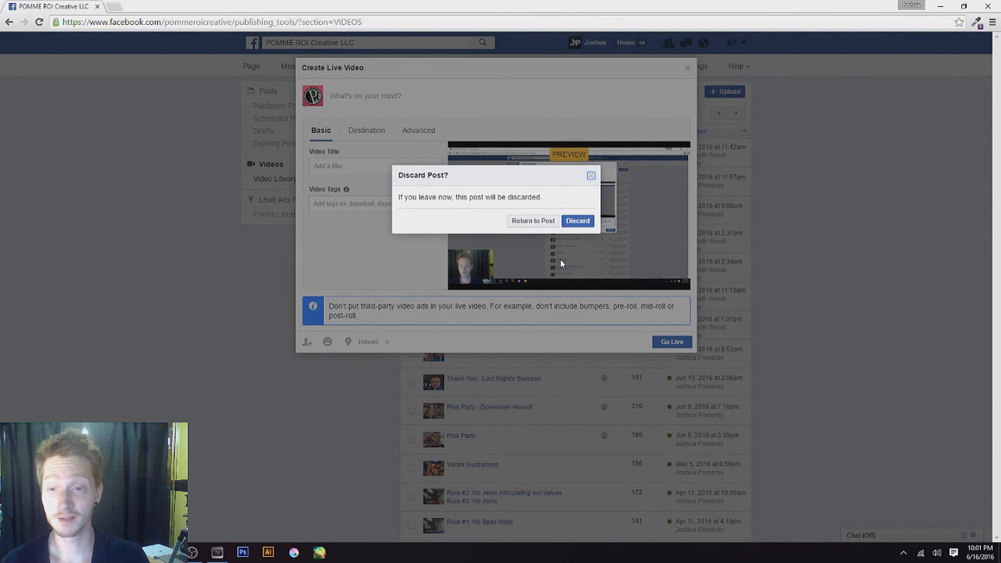
{"action": "mouse_move", "coordinate": [565, 261]}
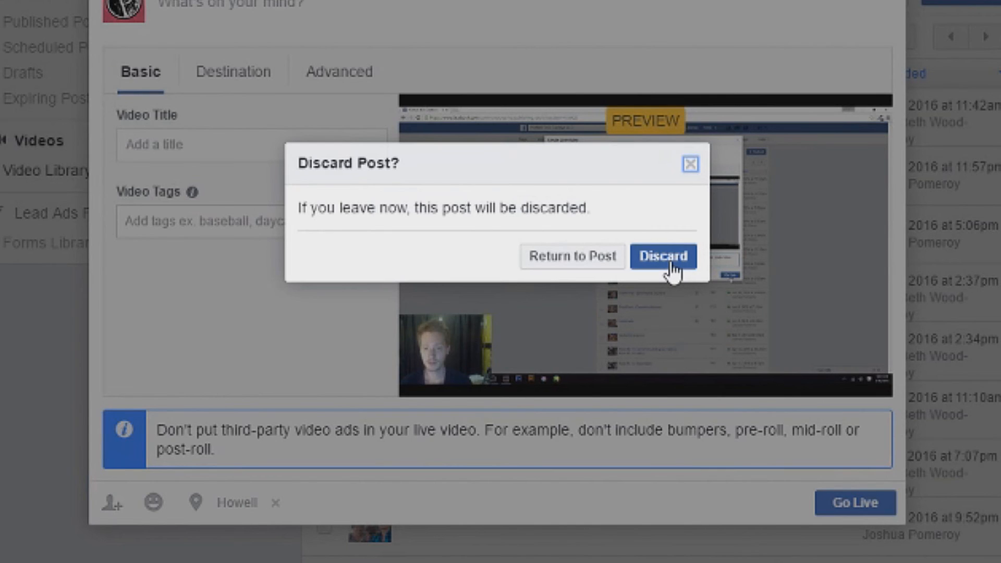
{"action": "left_click", "coordinate": [664, 257]}
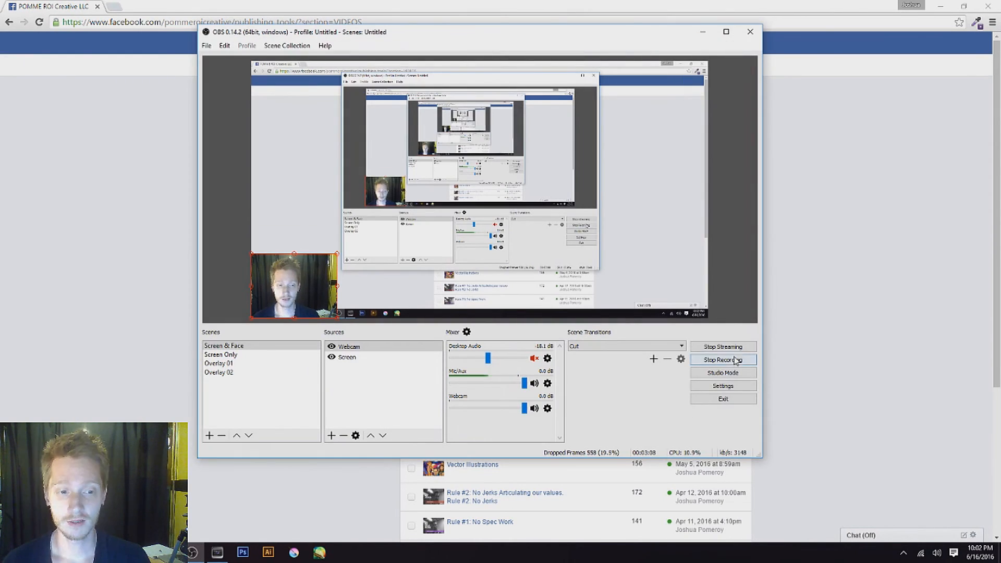
Stop the live stream and reopen the Stream settings showing Facebook Live and its stream key
{"action": "left_click", "coordinate": [723, 346]}
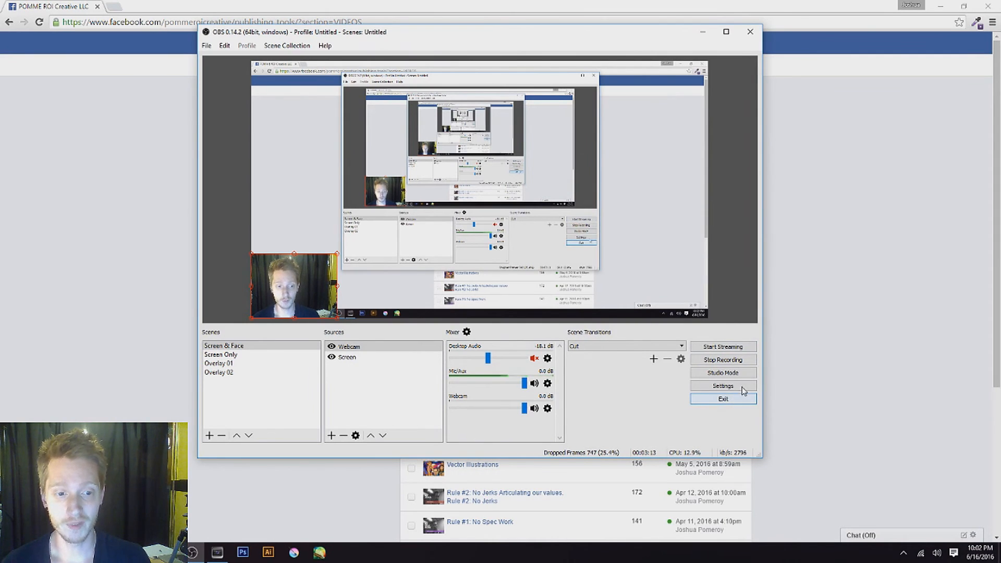
{"action": "left_click", "coordinate": [723, 386]}
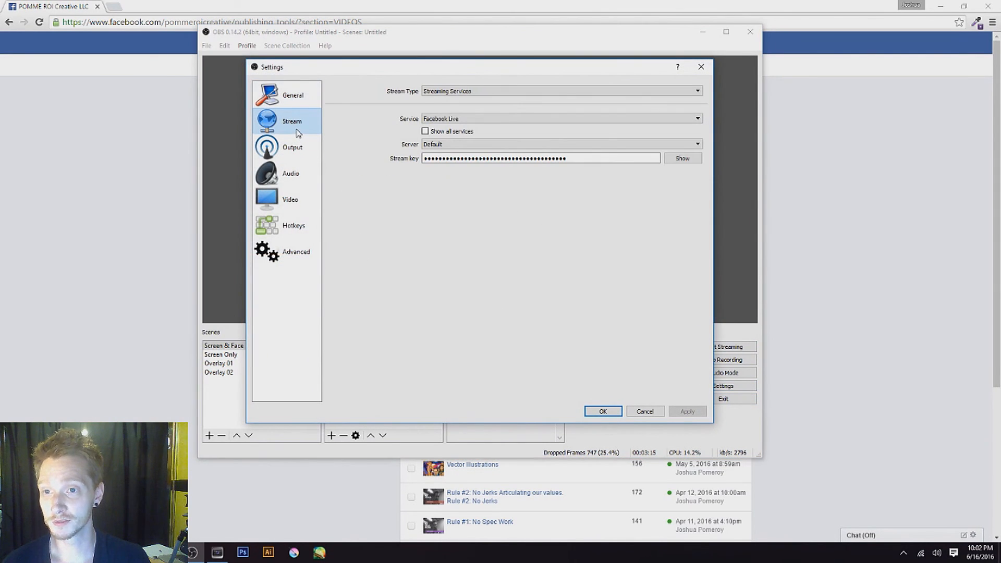
{"action": "left_click", "coordinate": [539, 159]}
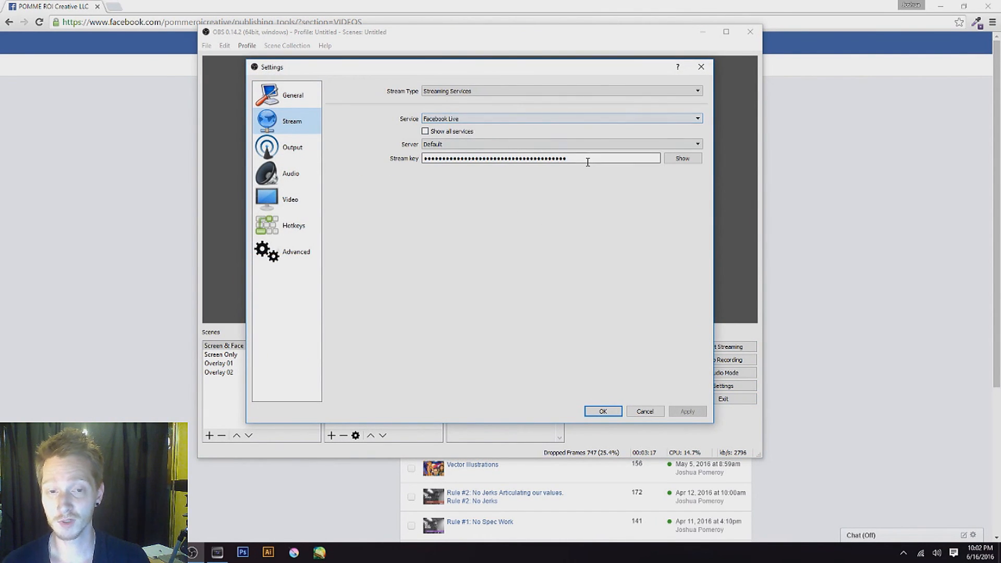